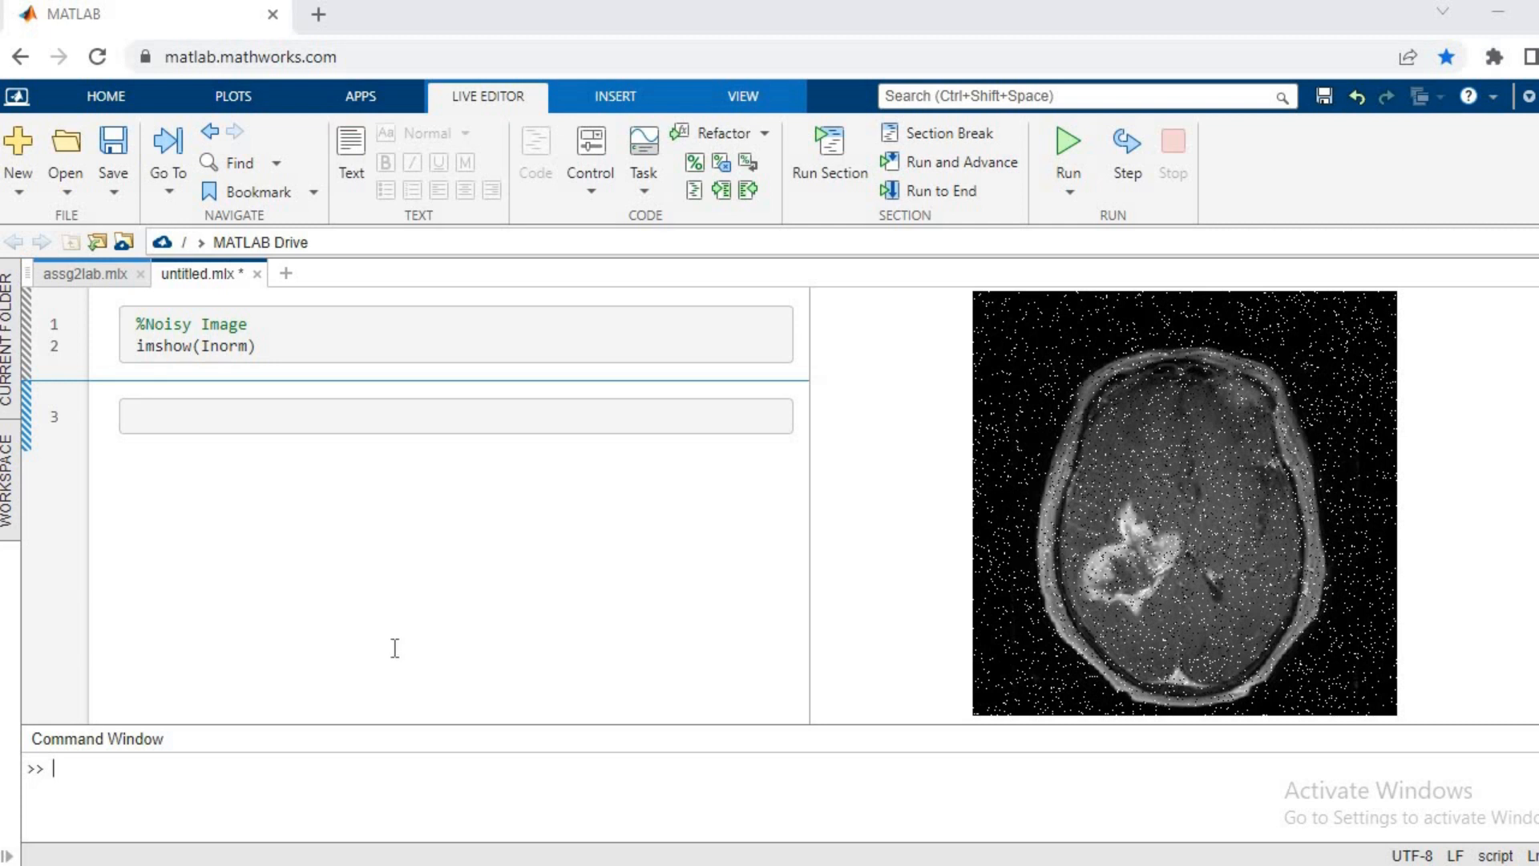
pyautogui.moveTo(954, 432)
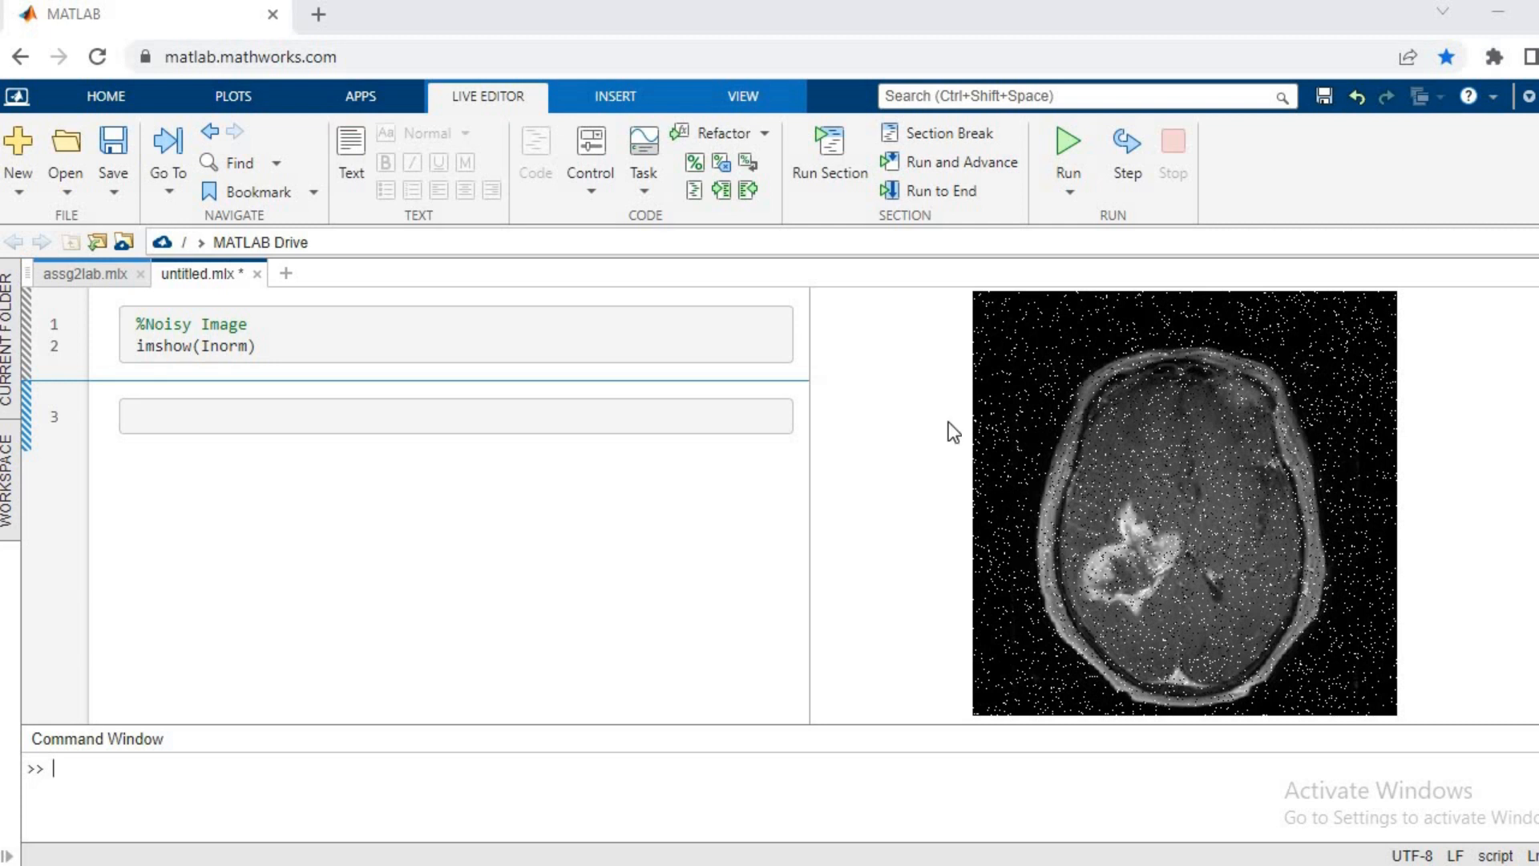
pyautogui.moveTo(1021, 506)
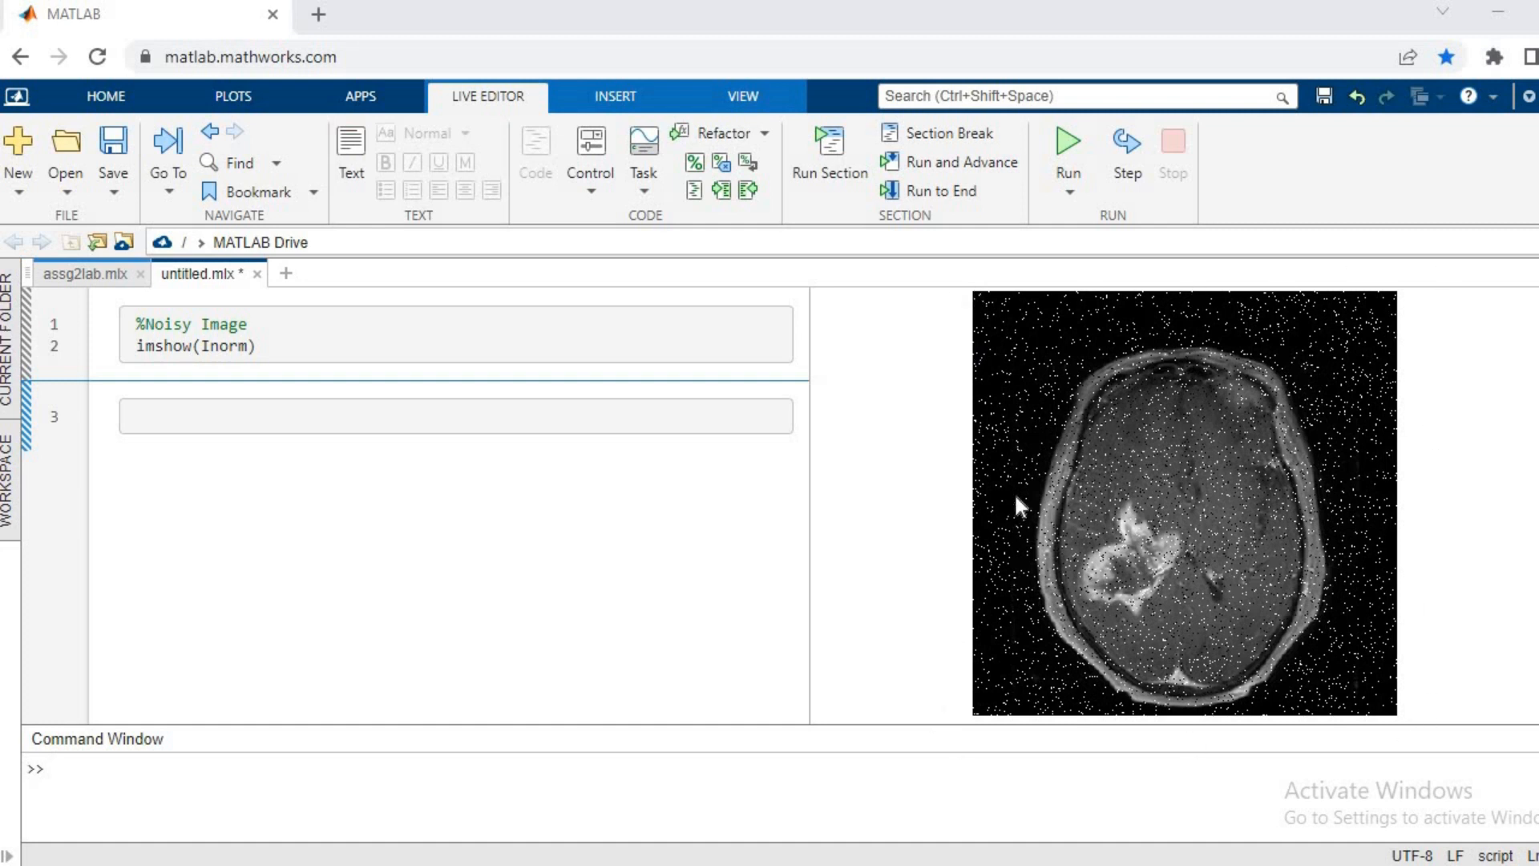
pyautogui.moveTo(1075, 319)
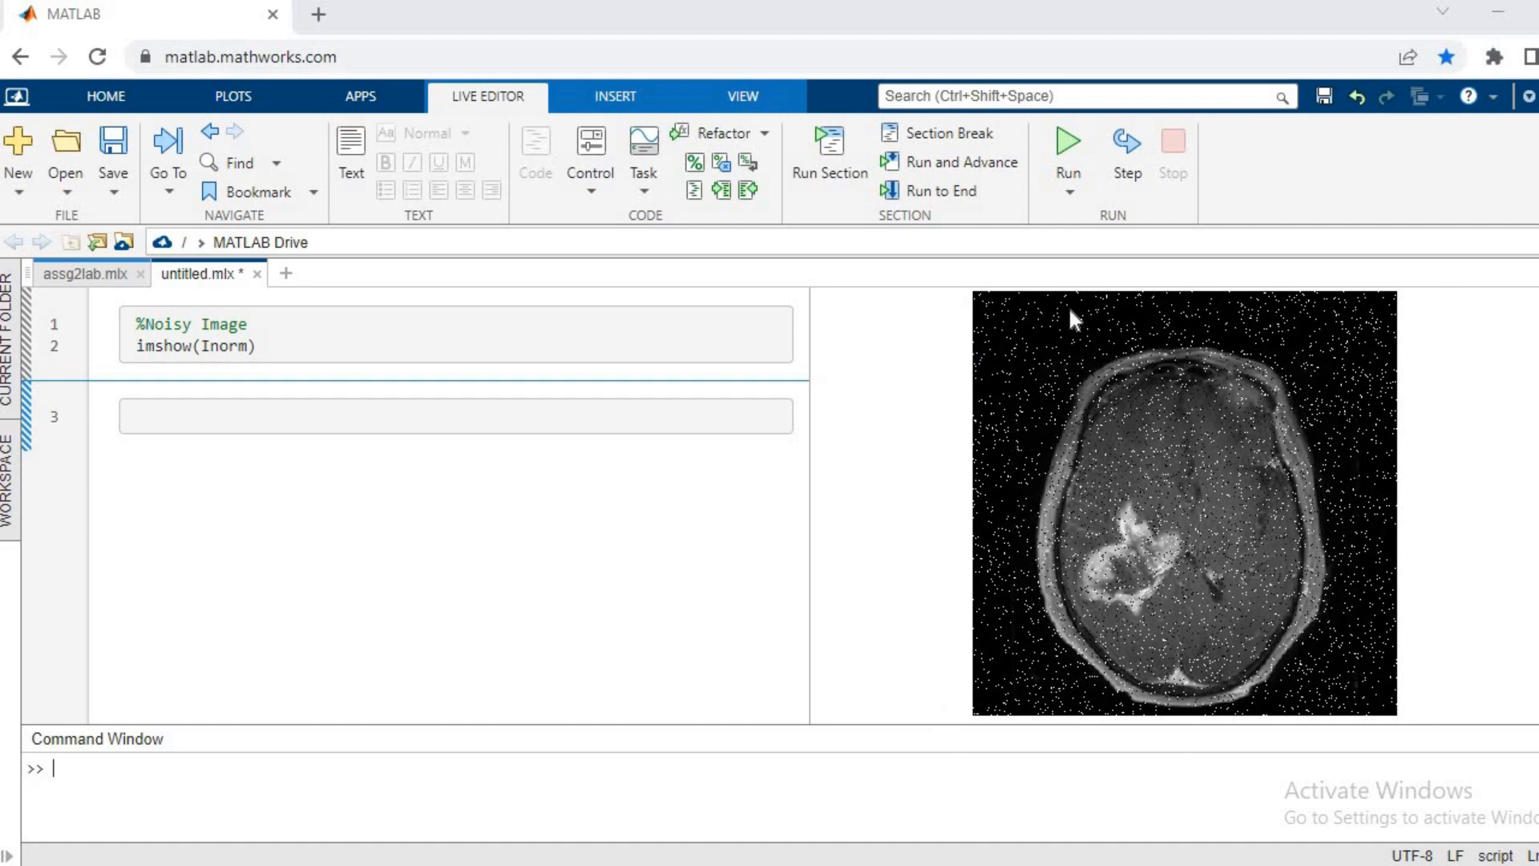
pyautogui.moveTo(1122, 621)
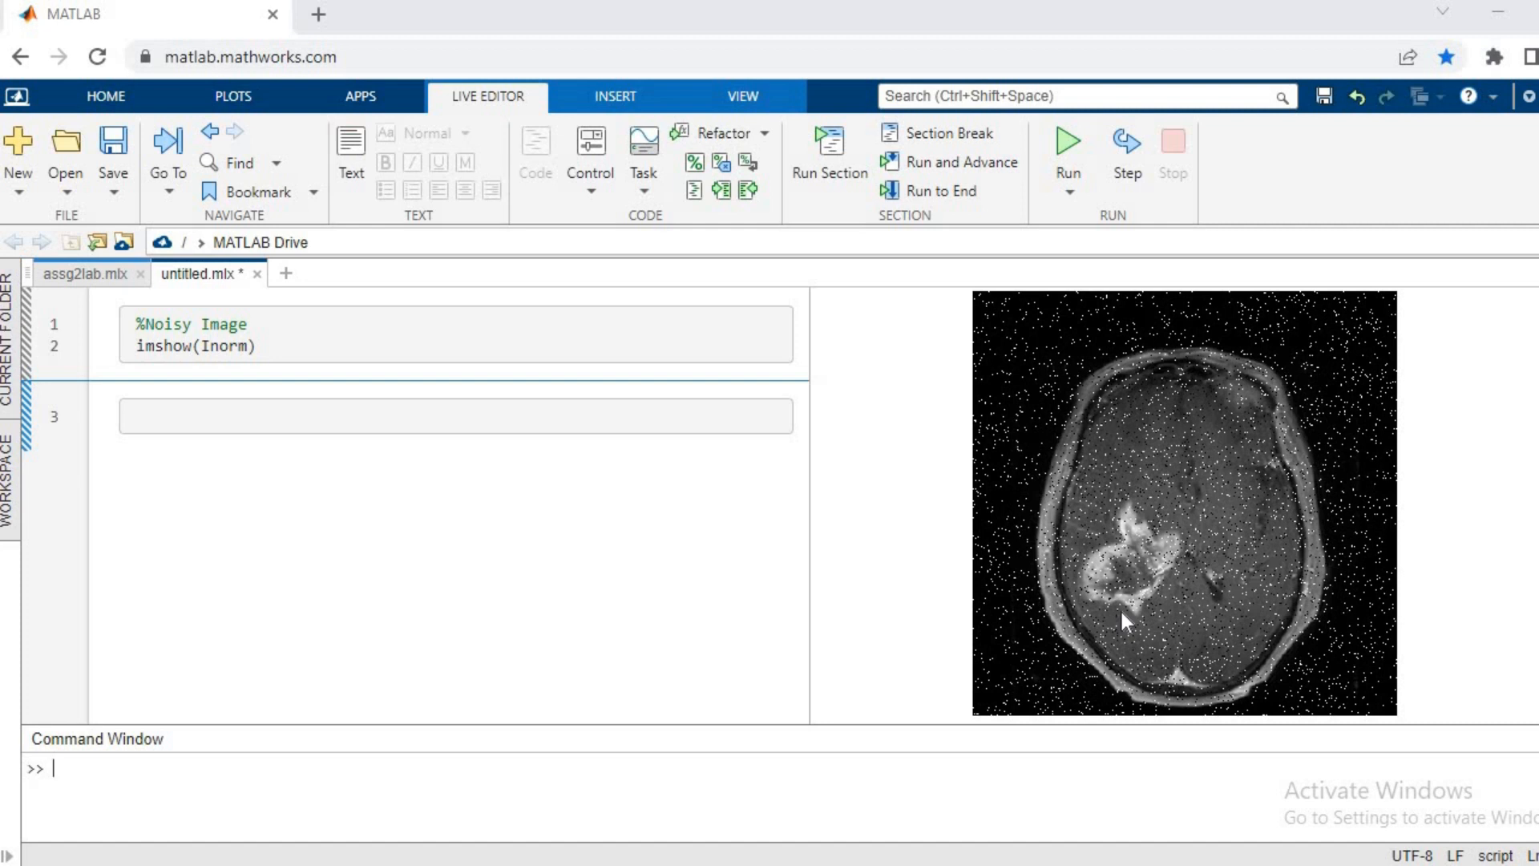
pyautogui.moveTo(1177, 586)
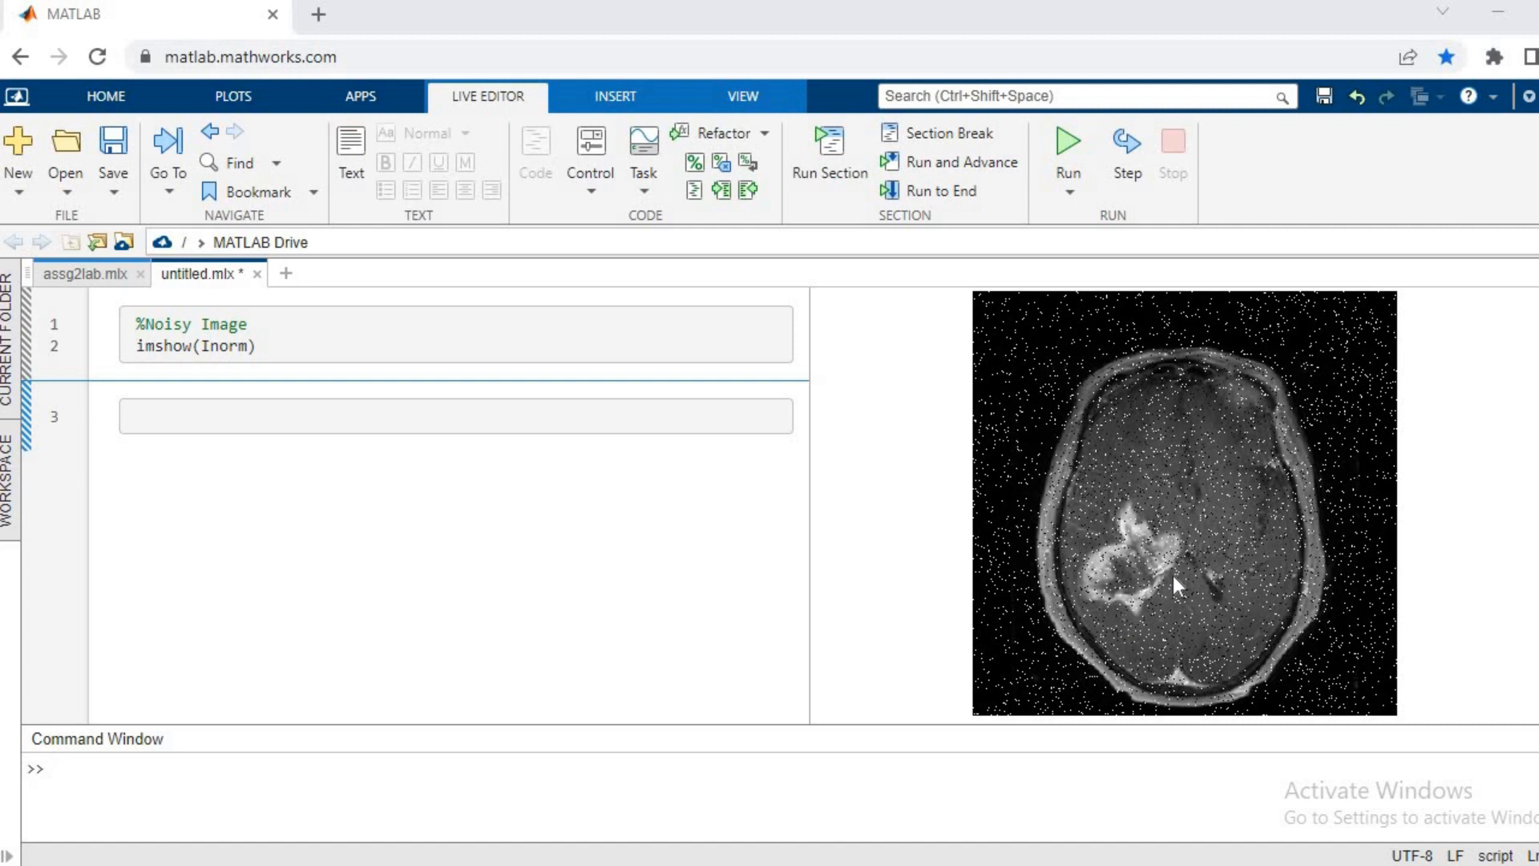
pyautogui.moveTo(1178, 521)
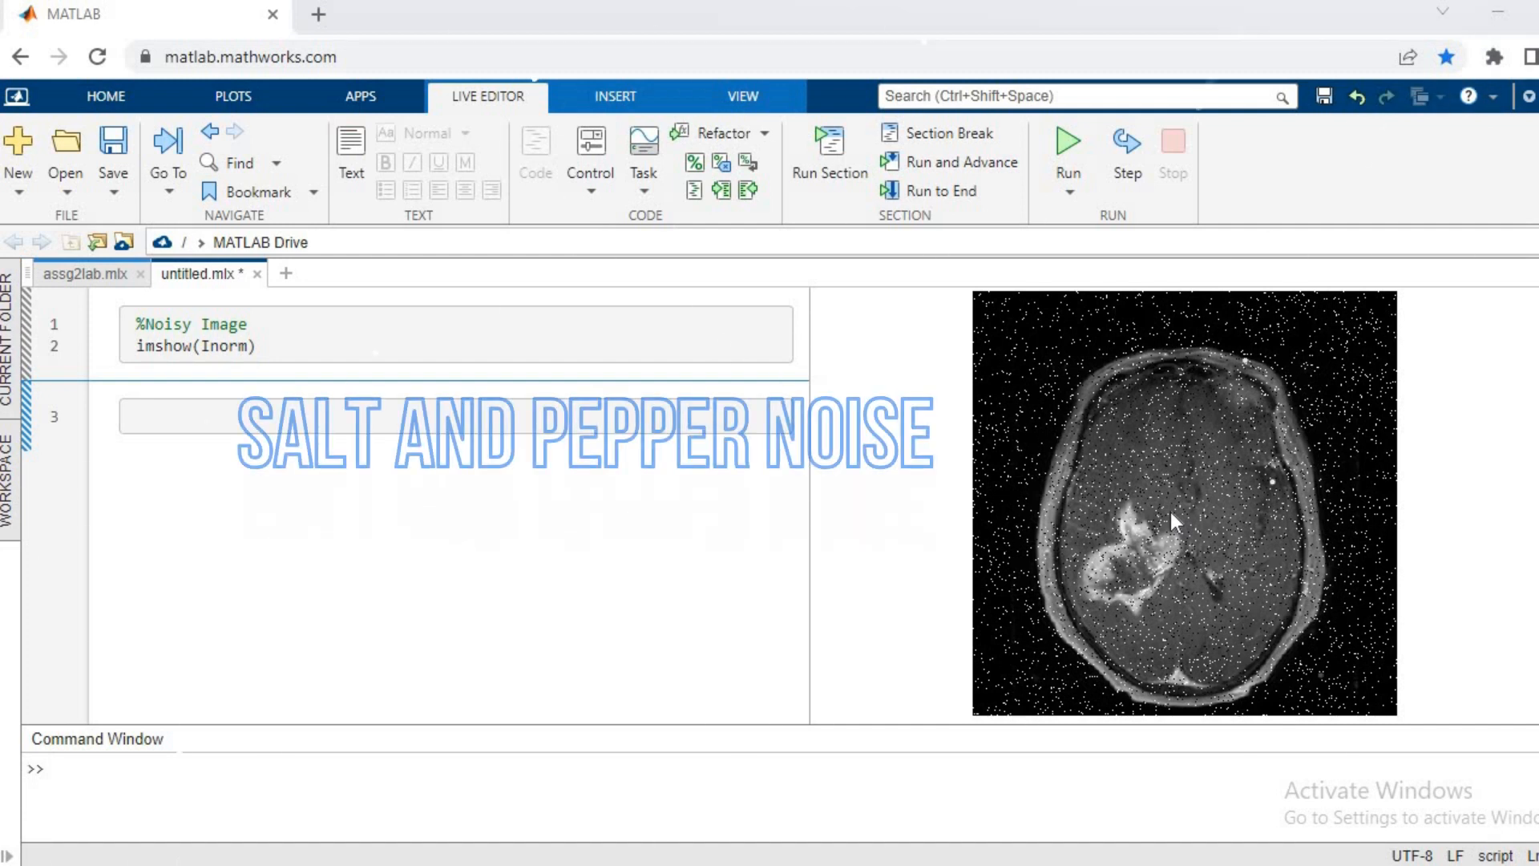
pyautogui.moveTo(1149, 473)
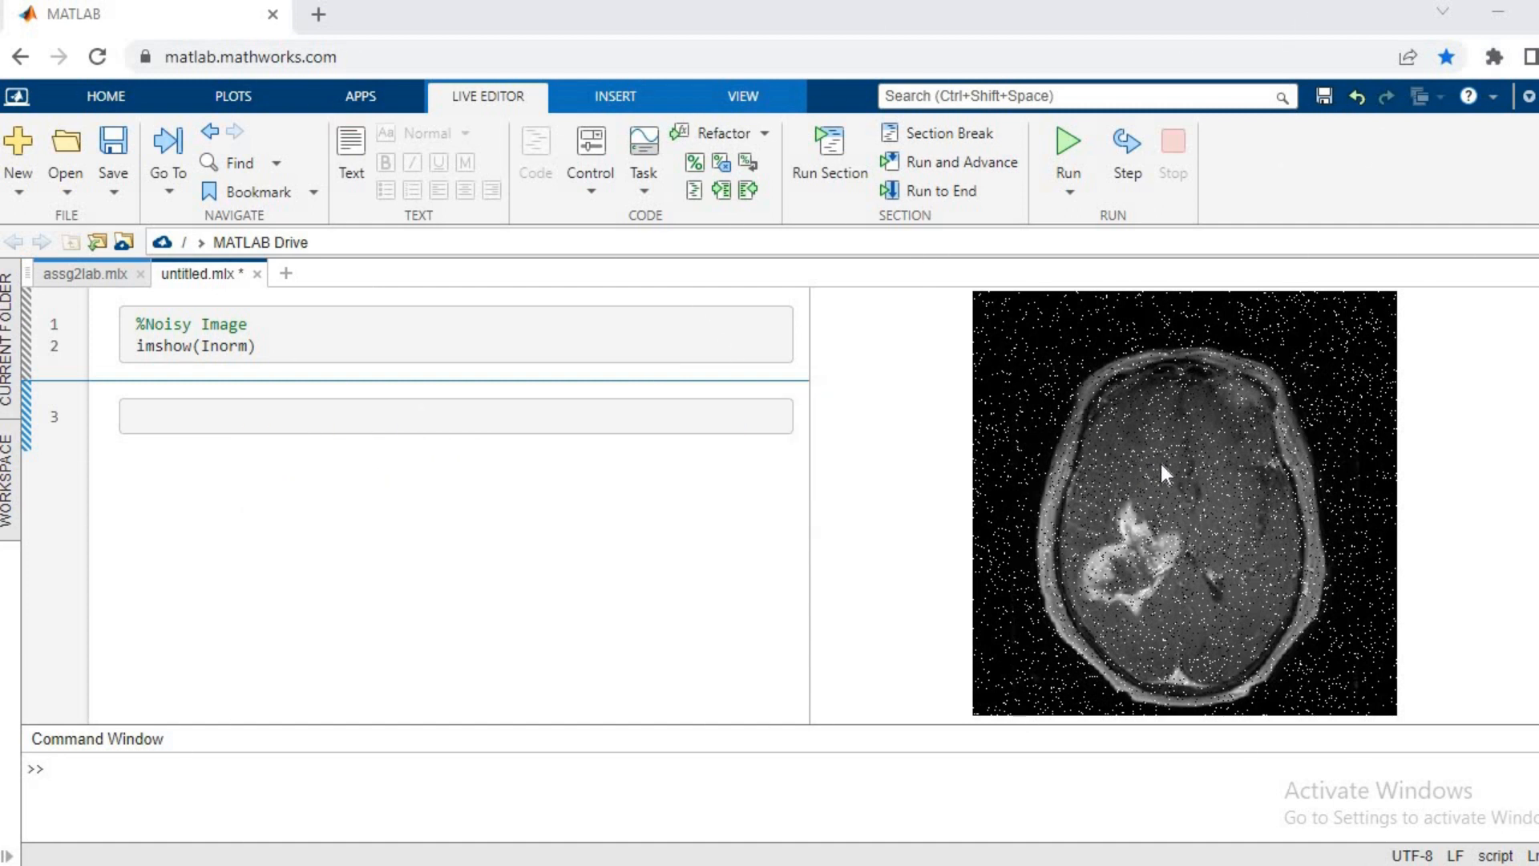
pyautogui.moveTo(1157, 538)
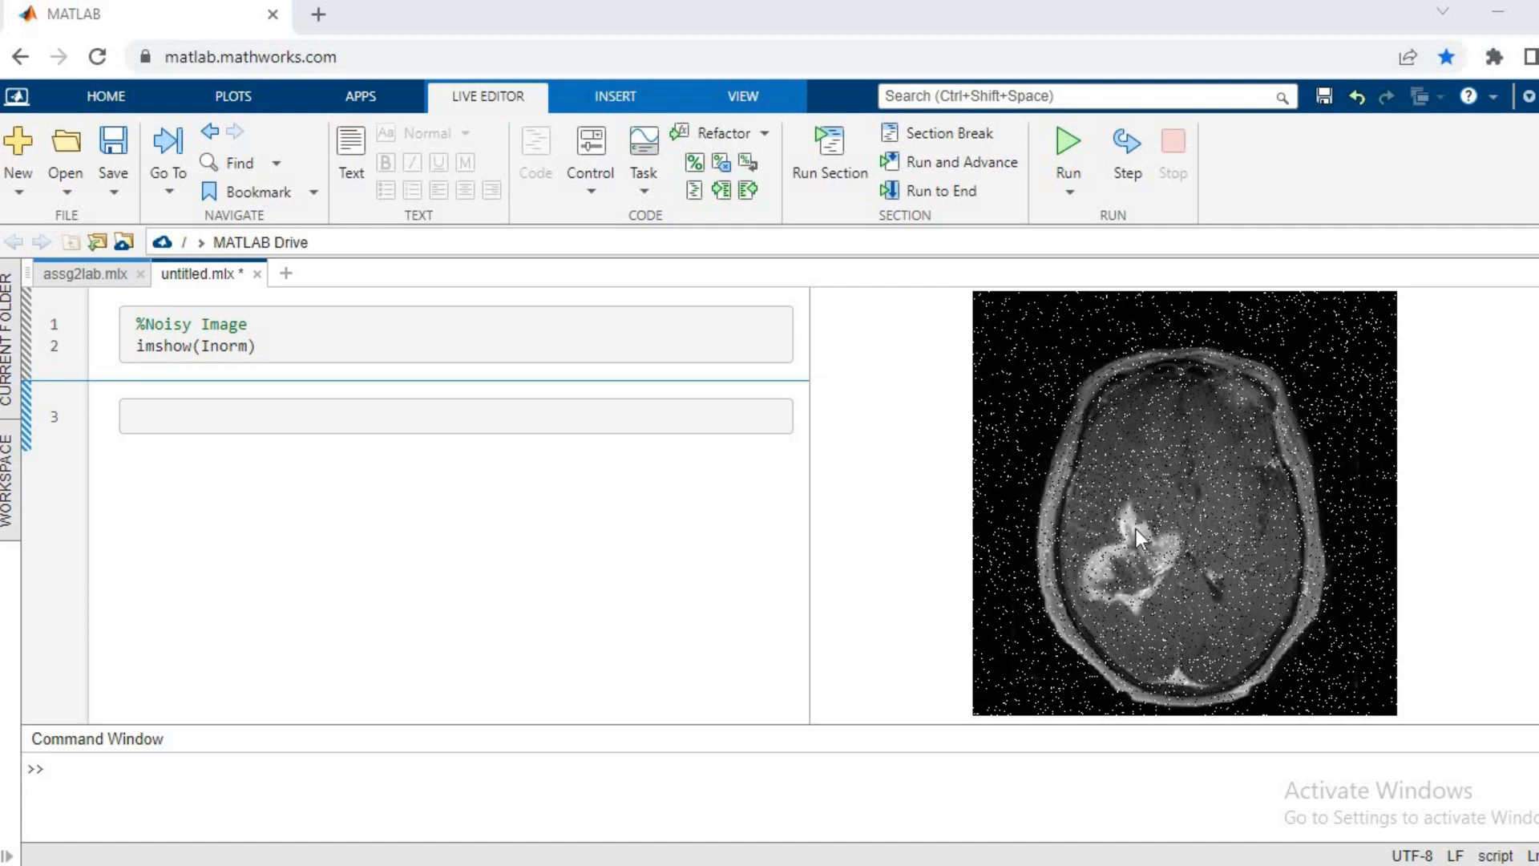
# Begin the filtImg variable name on line 3 of the second section
pyautogui.write('filt')
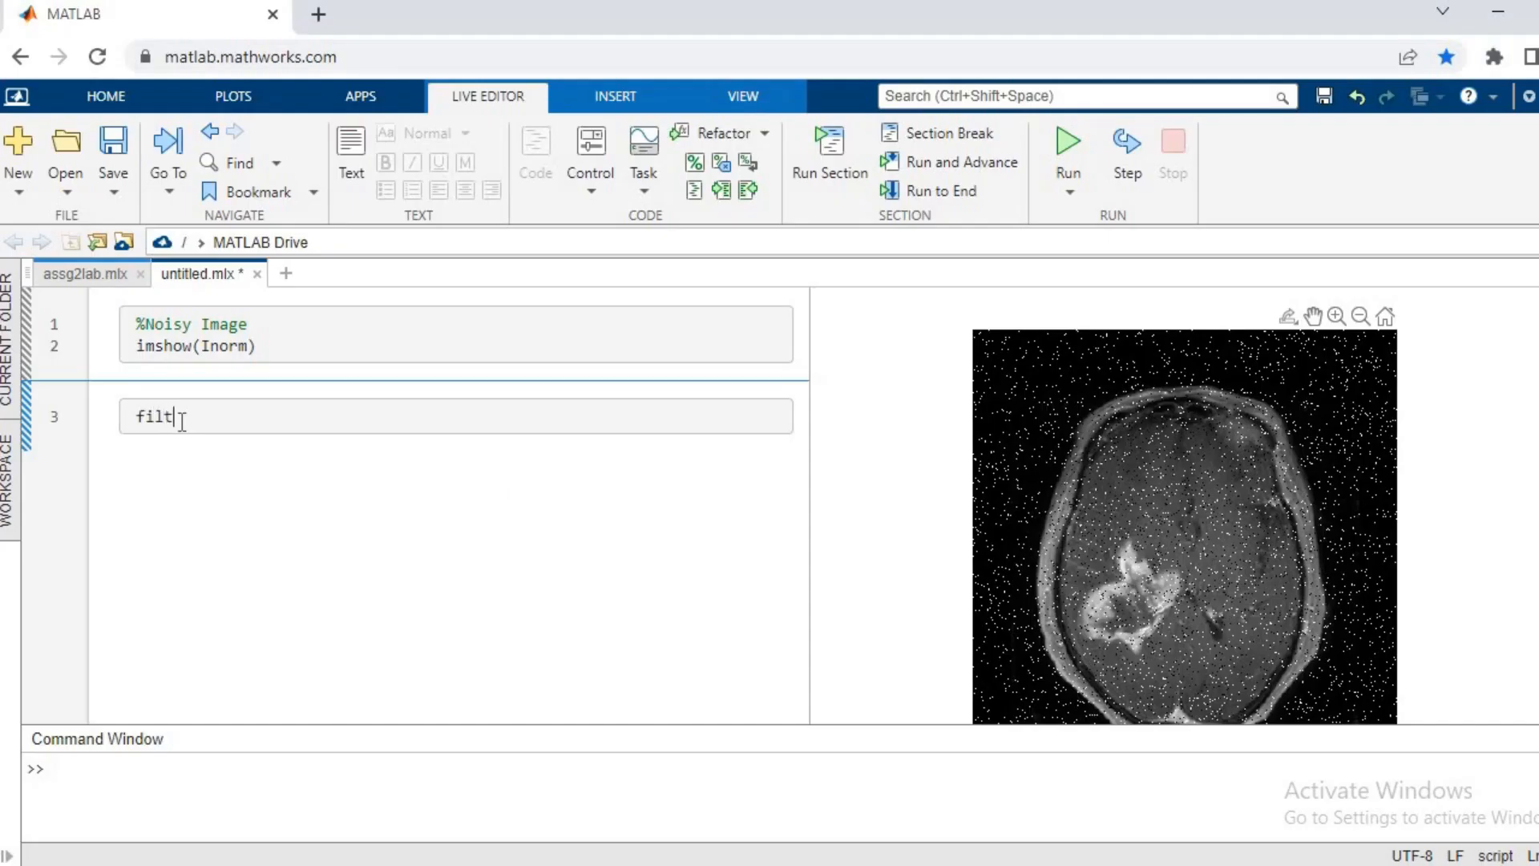
# Write filtImg = medfilt2(Inorm, [3 3]) and start line 4
pyautogui.write('Img')
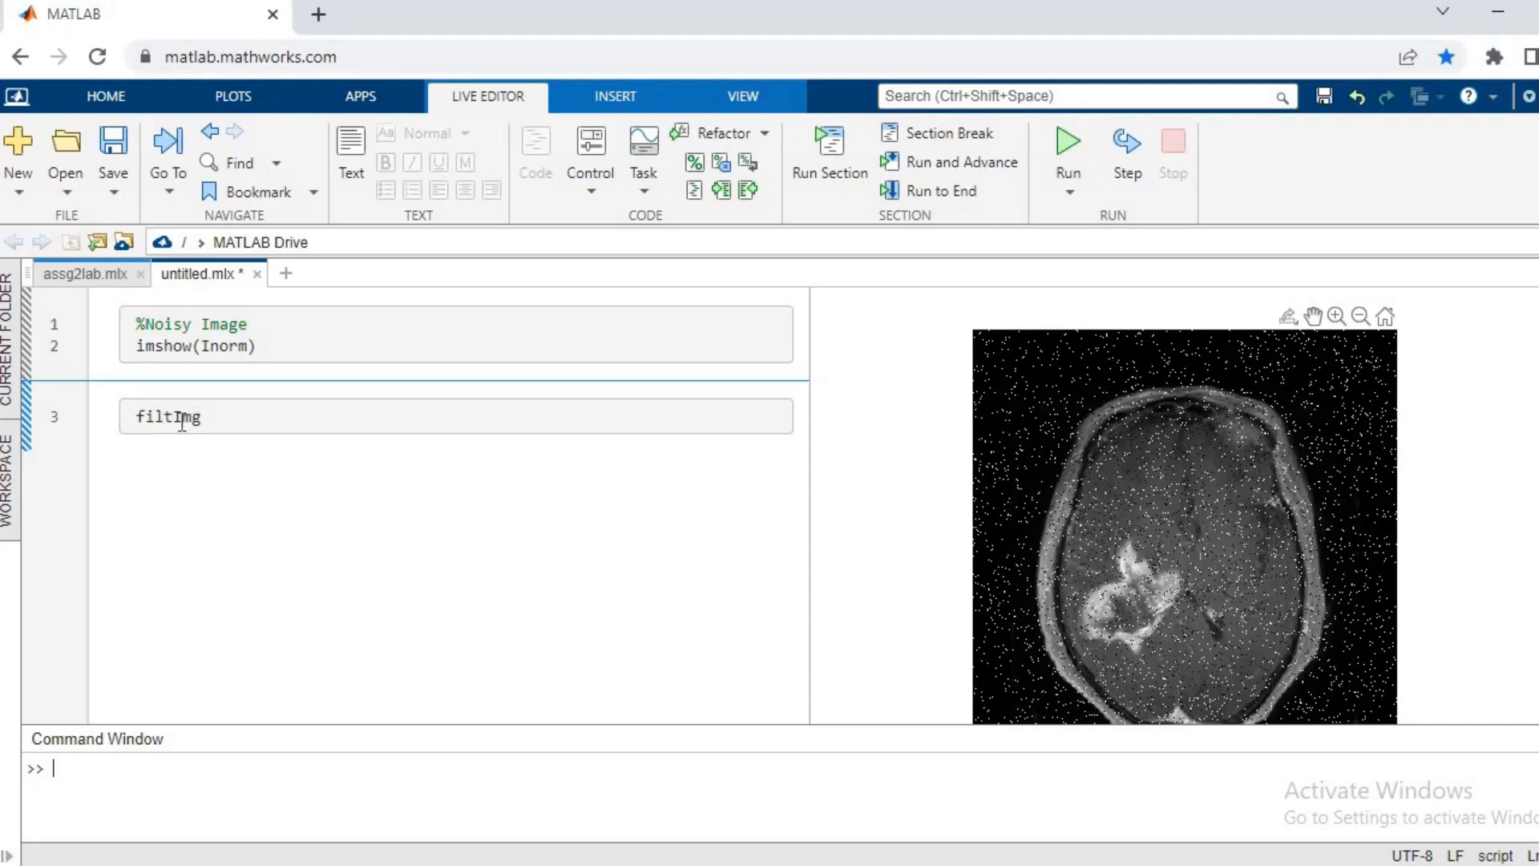
pyautogui.write('= medfilt2(')
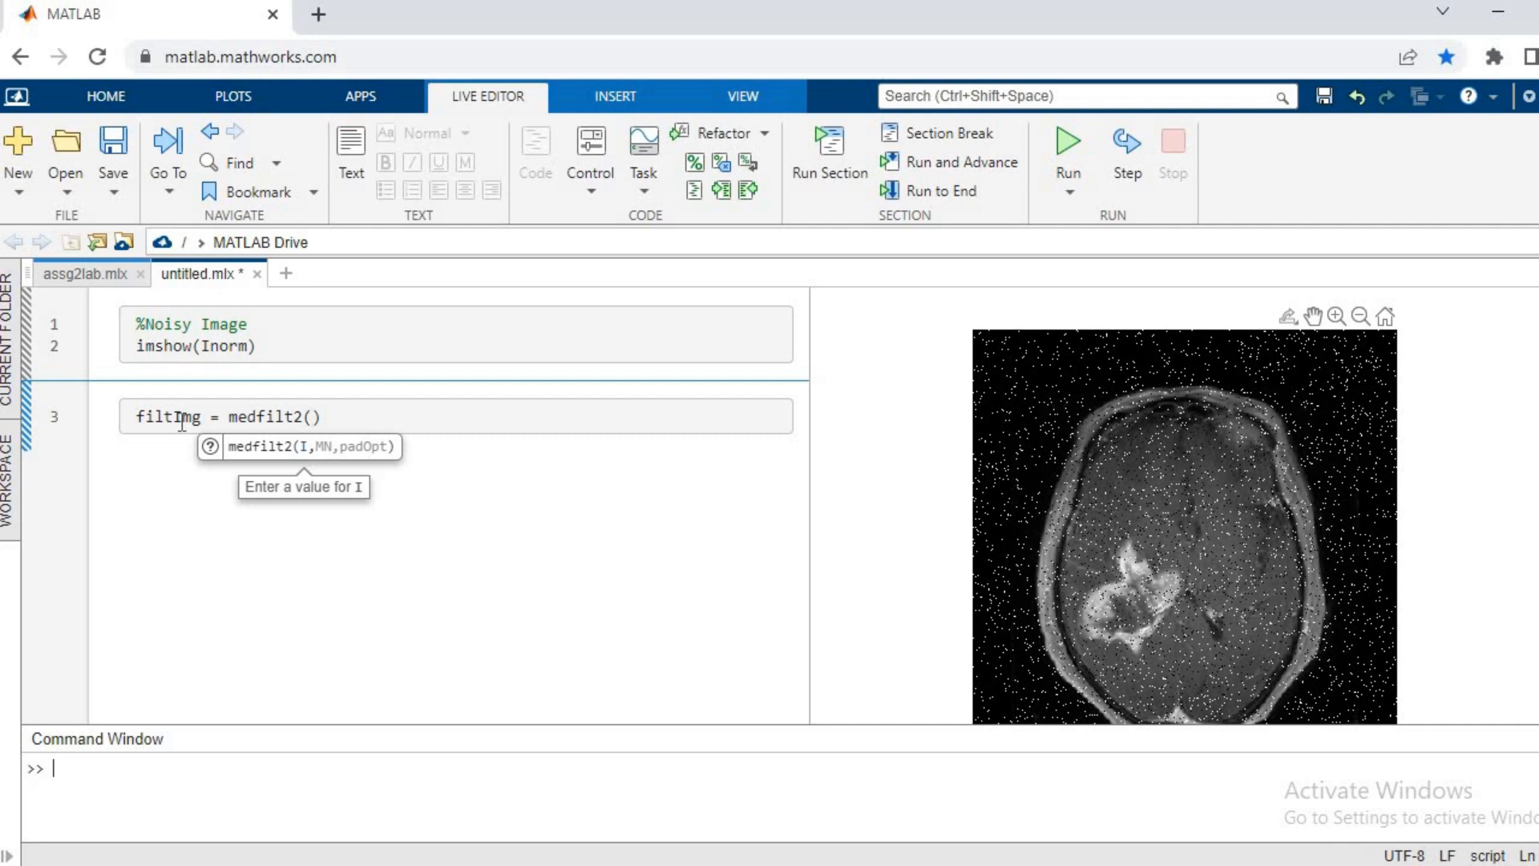
pyautogui.write('In')
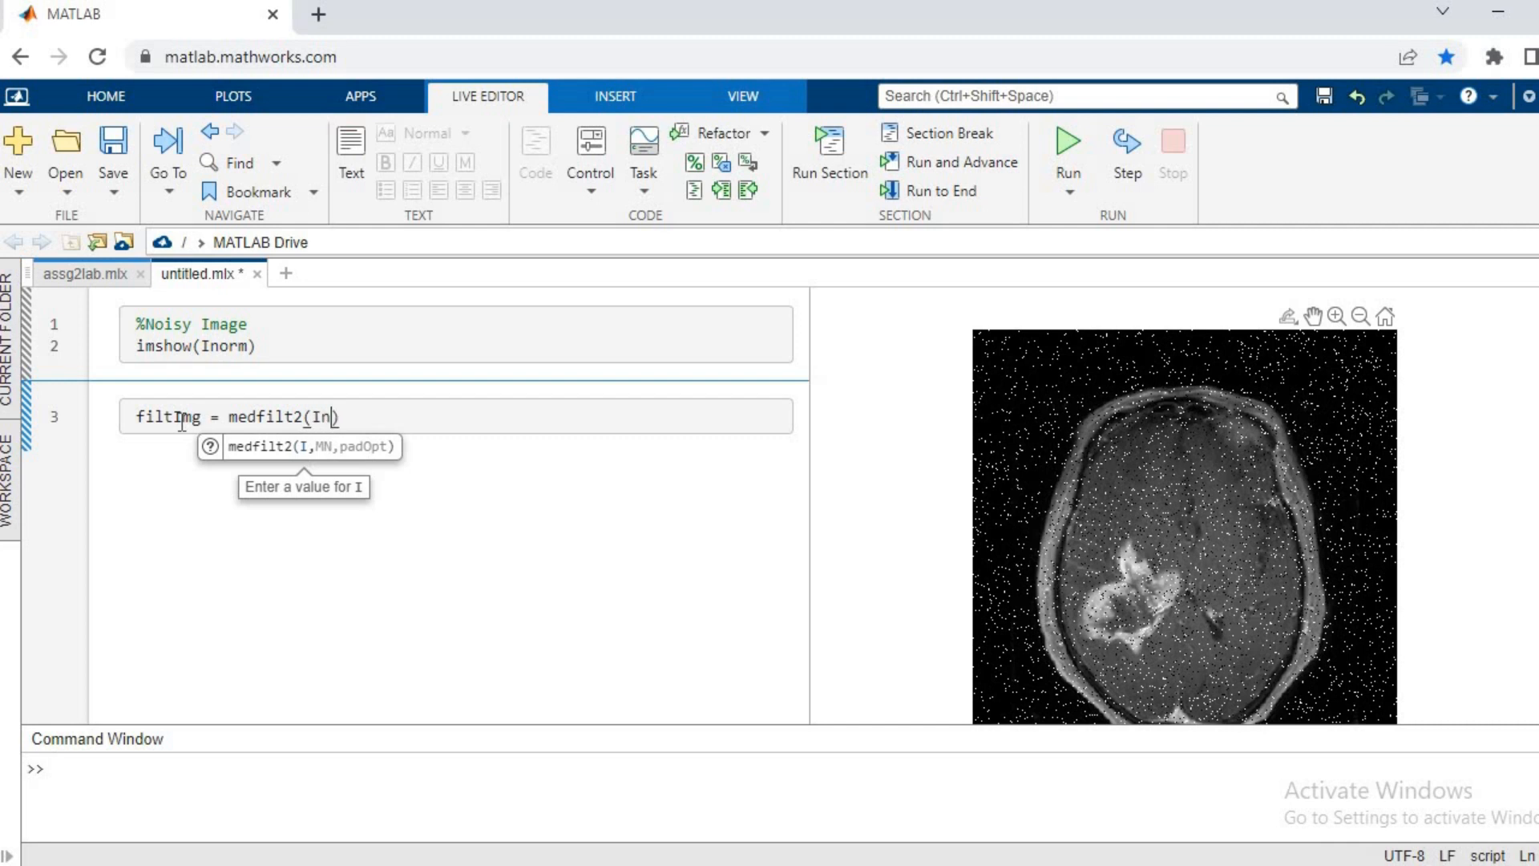
pyautogui.write('orm')
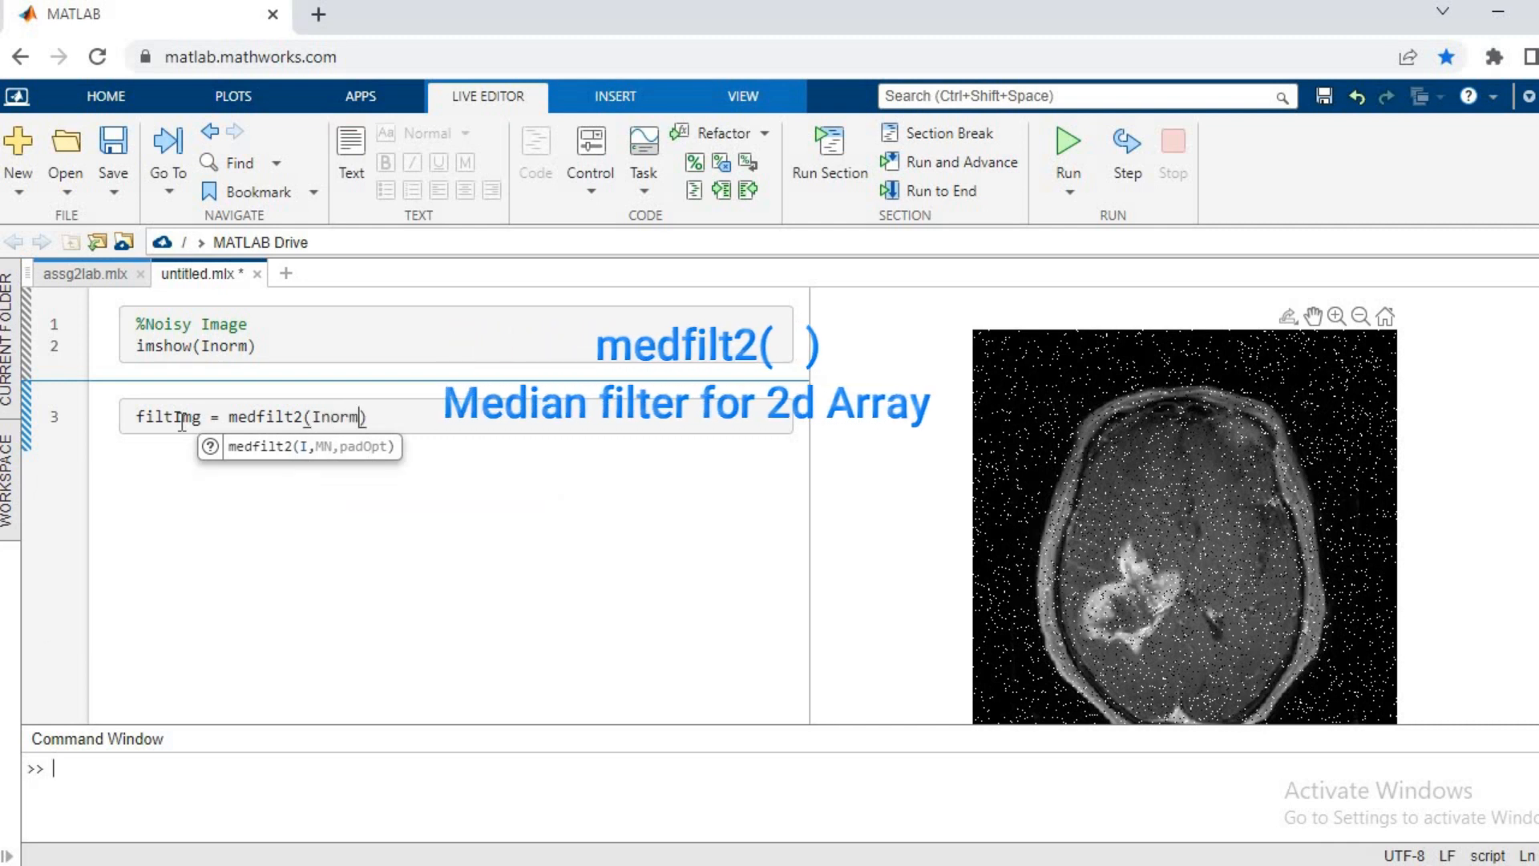
pyautogui.write(',')
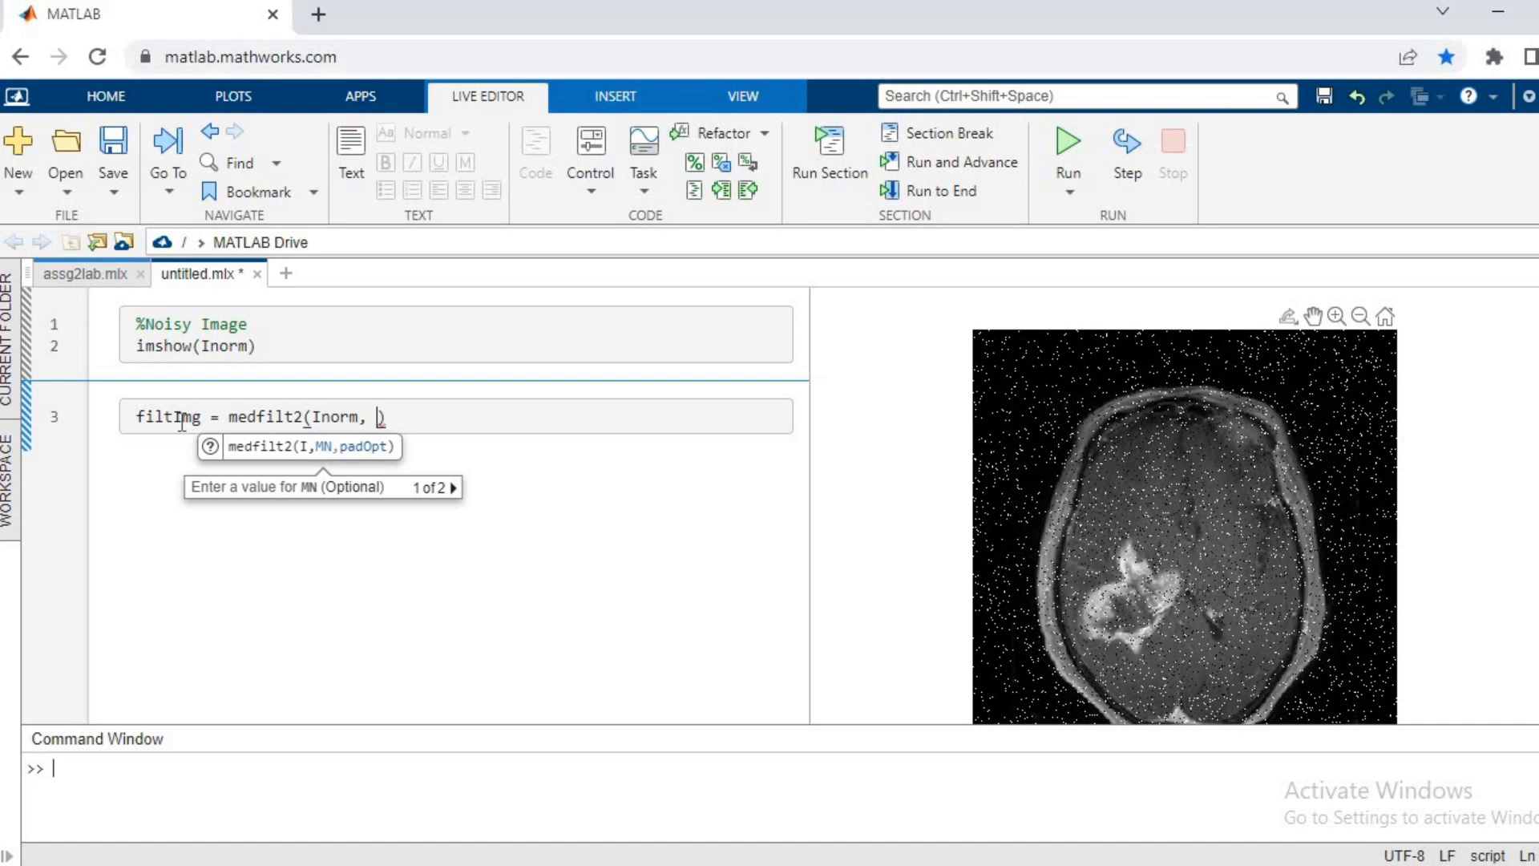
pyautogui.write('[]')
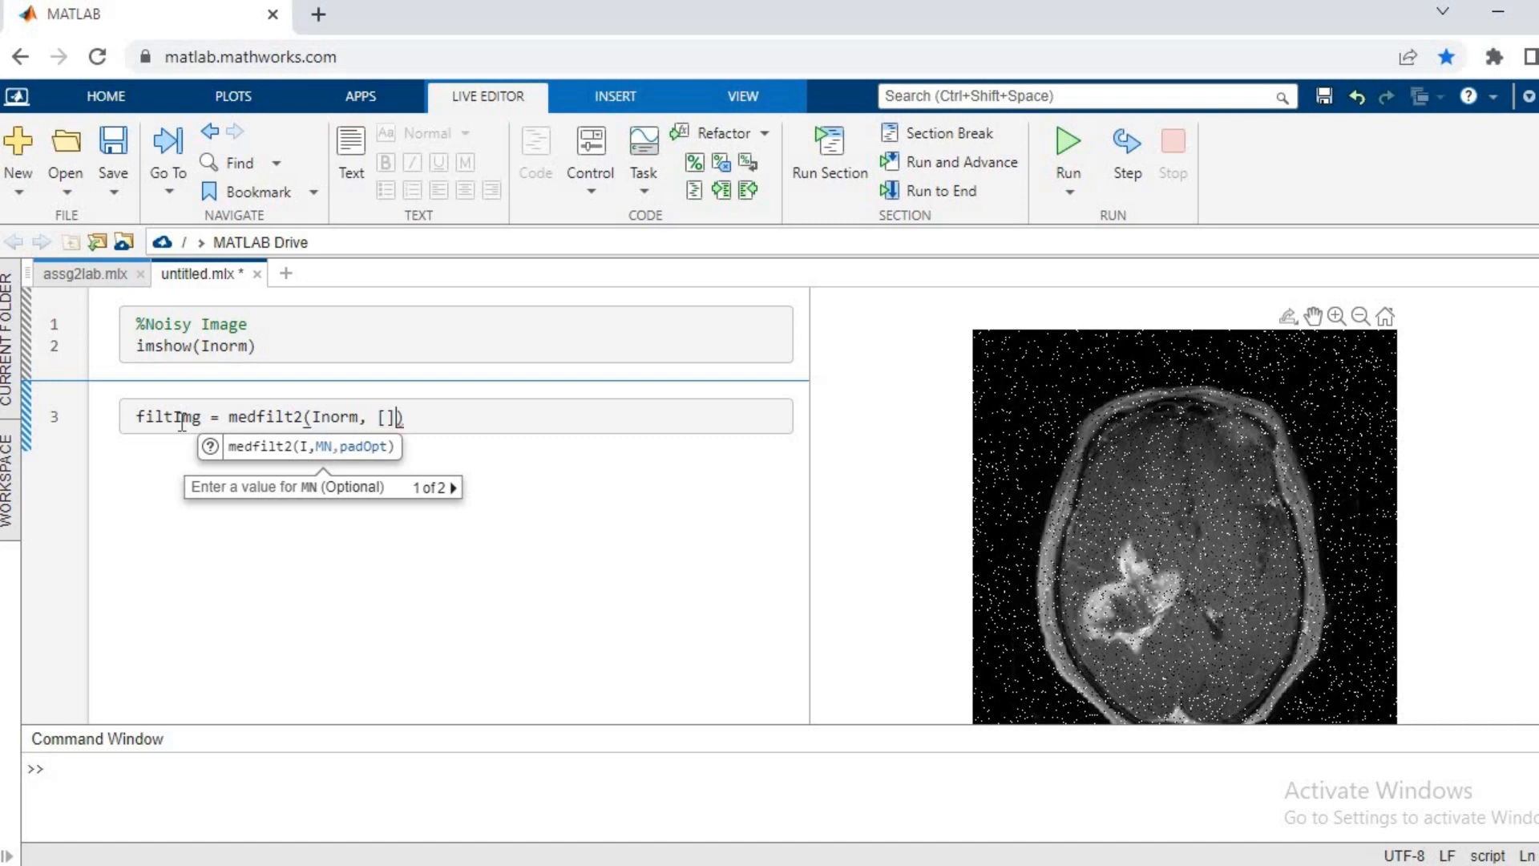
pyautogui.write('3')
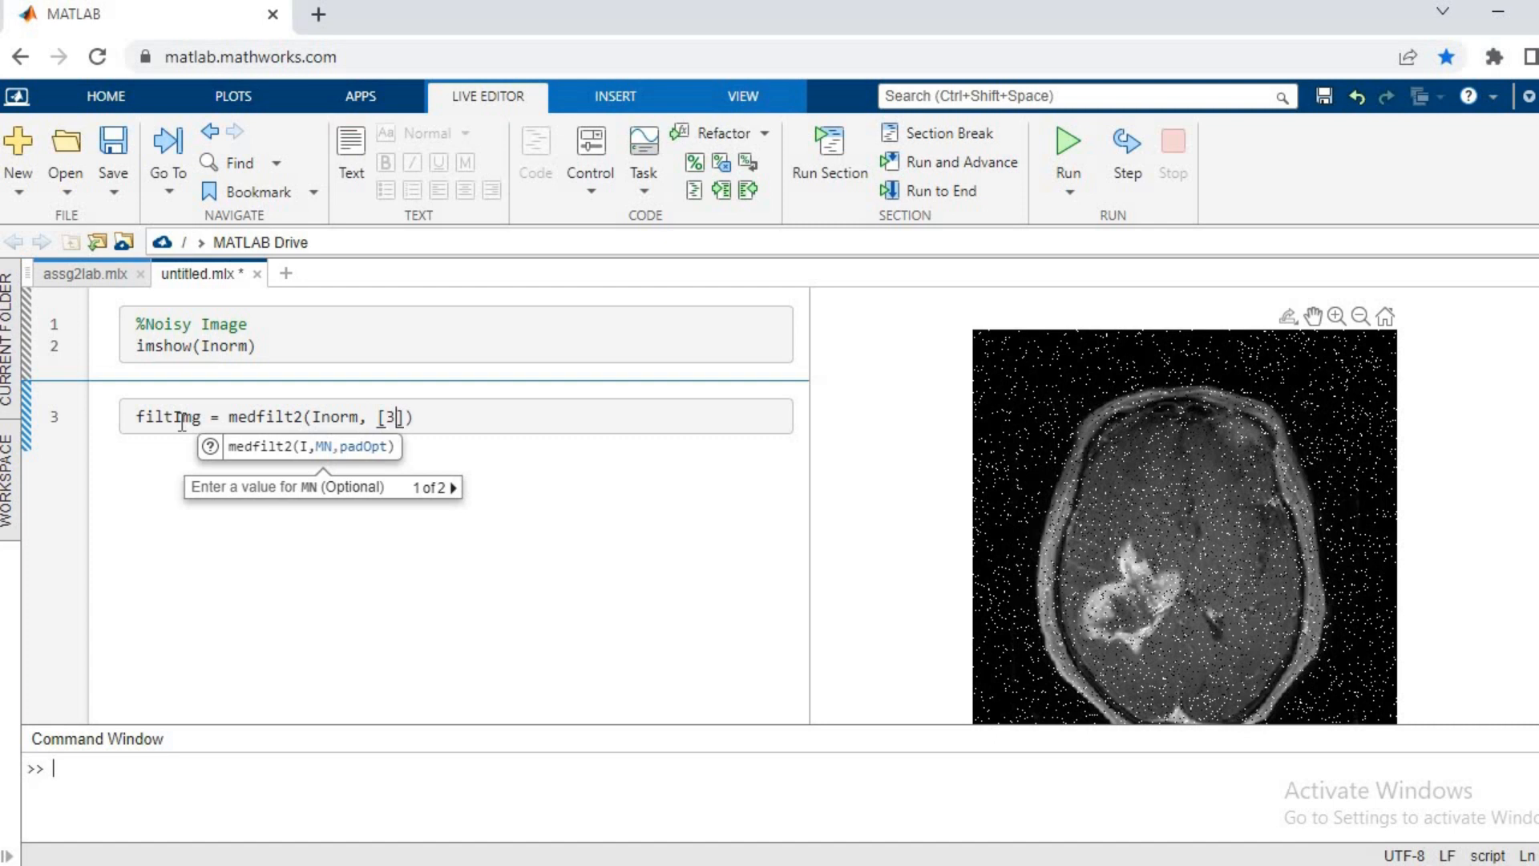
pyautogui.write('3')
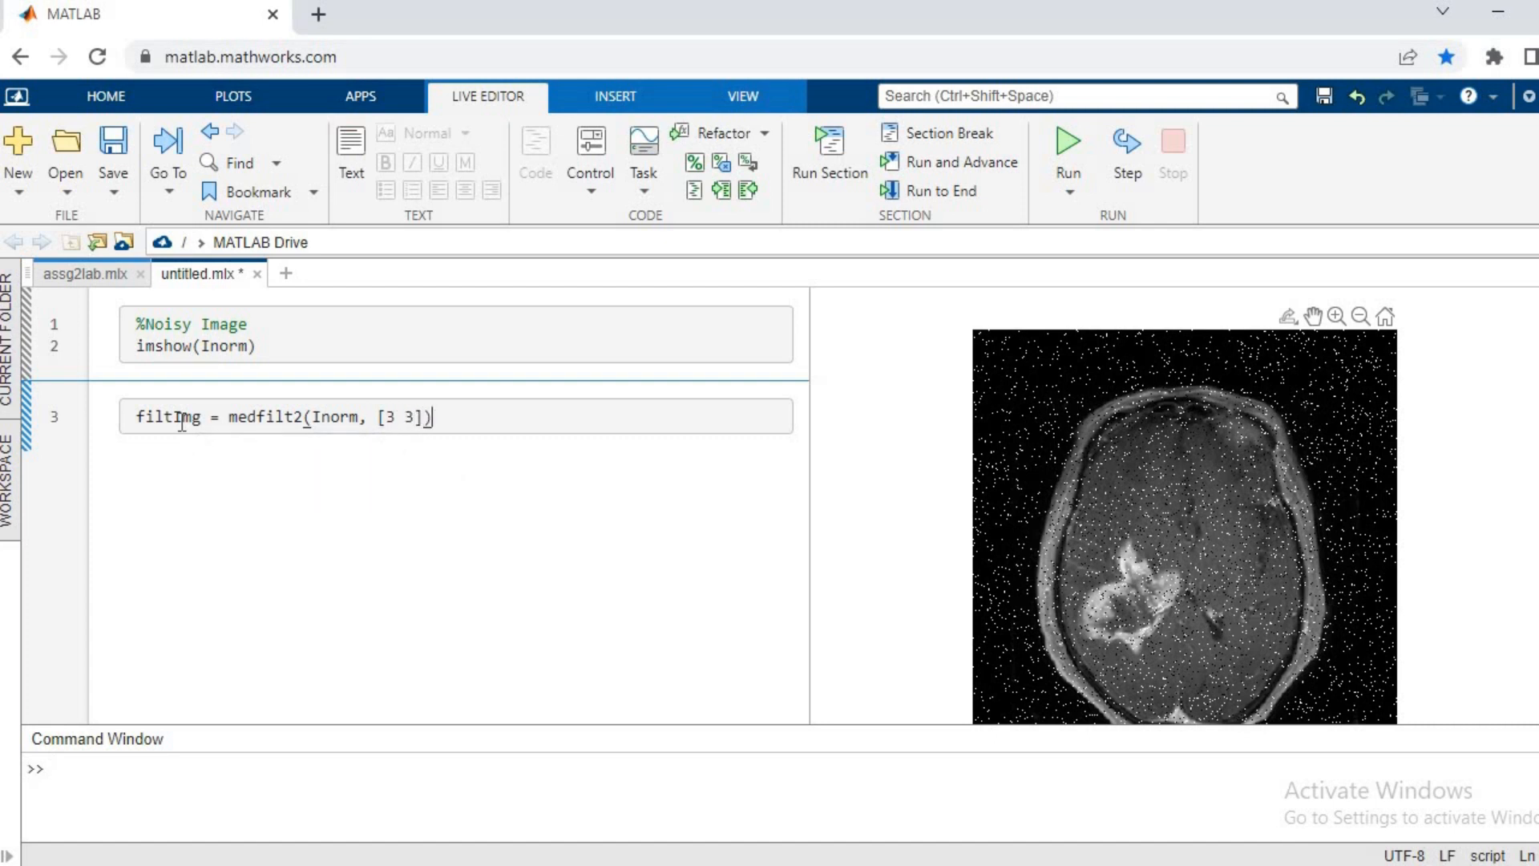
pyautogui.press('Return')
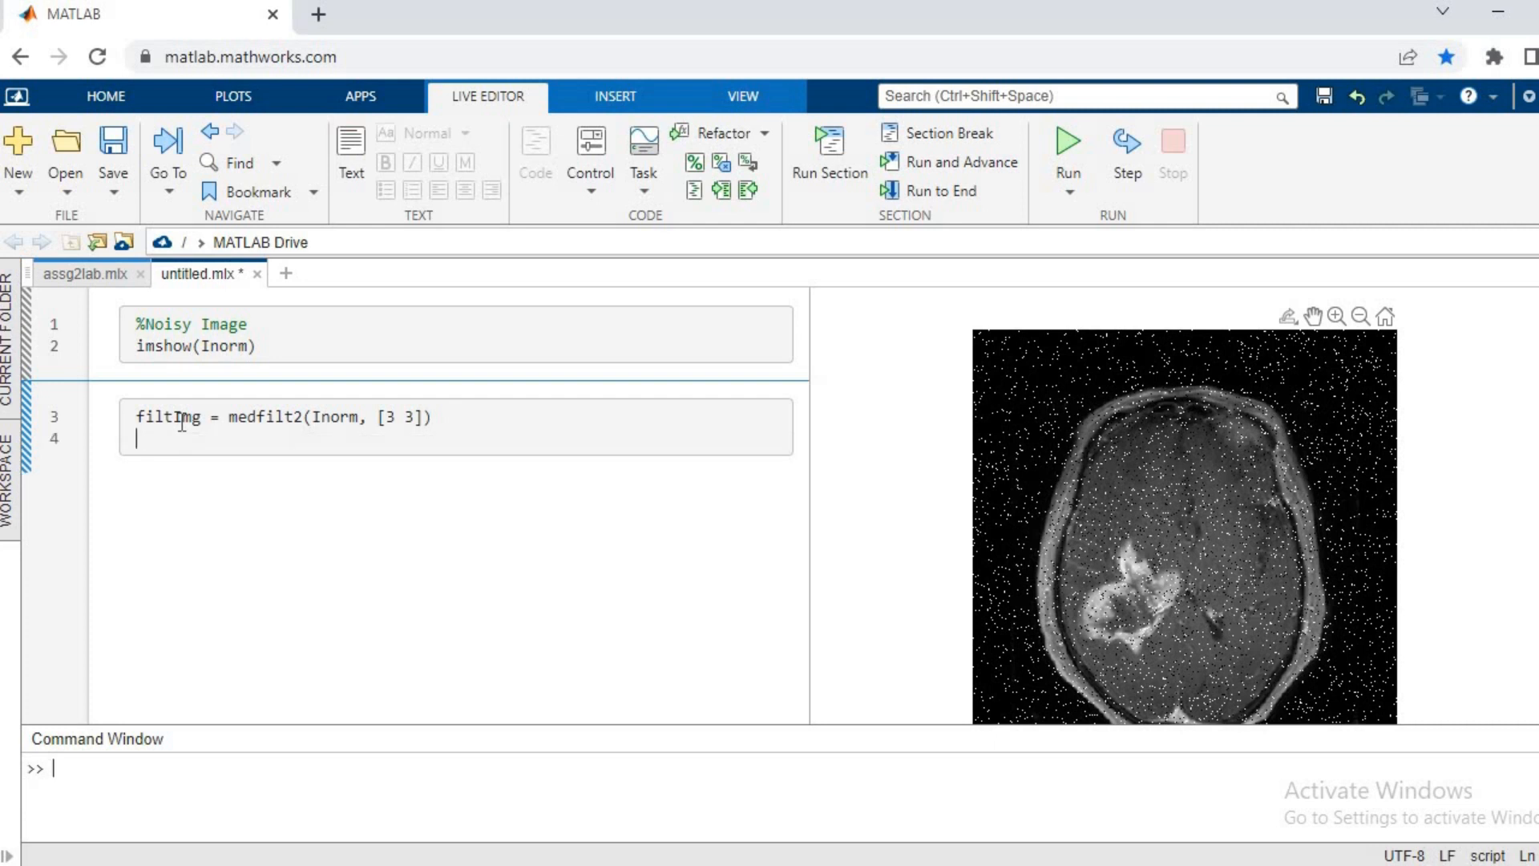
# Begin an imshow( call on line 4 for the filtered image
pyautogui.write('imshow')
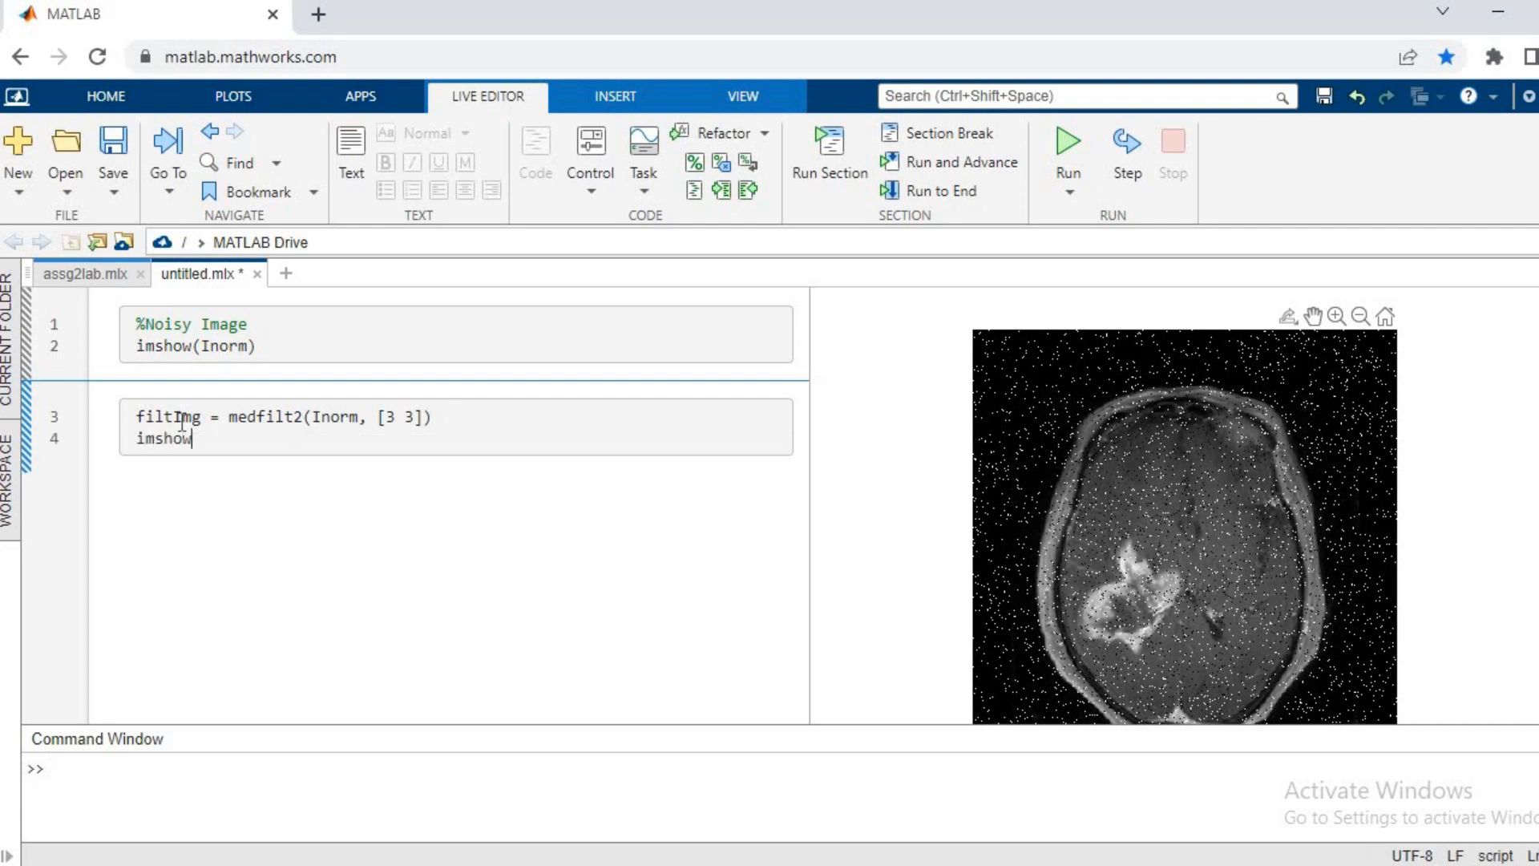
pyautogui.write('(filtImg')
pyautogui.click(282, 416)
pyautogui.write(';')
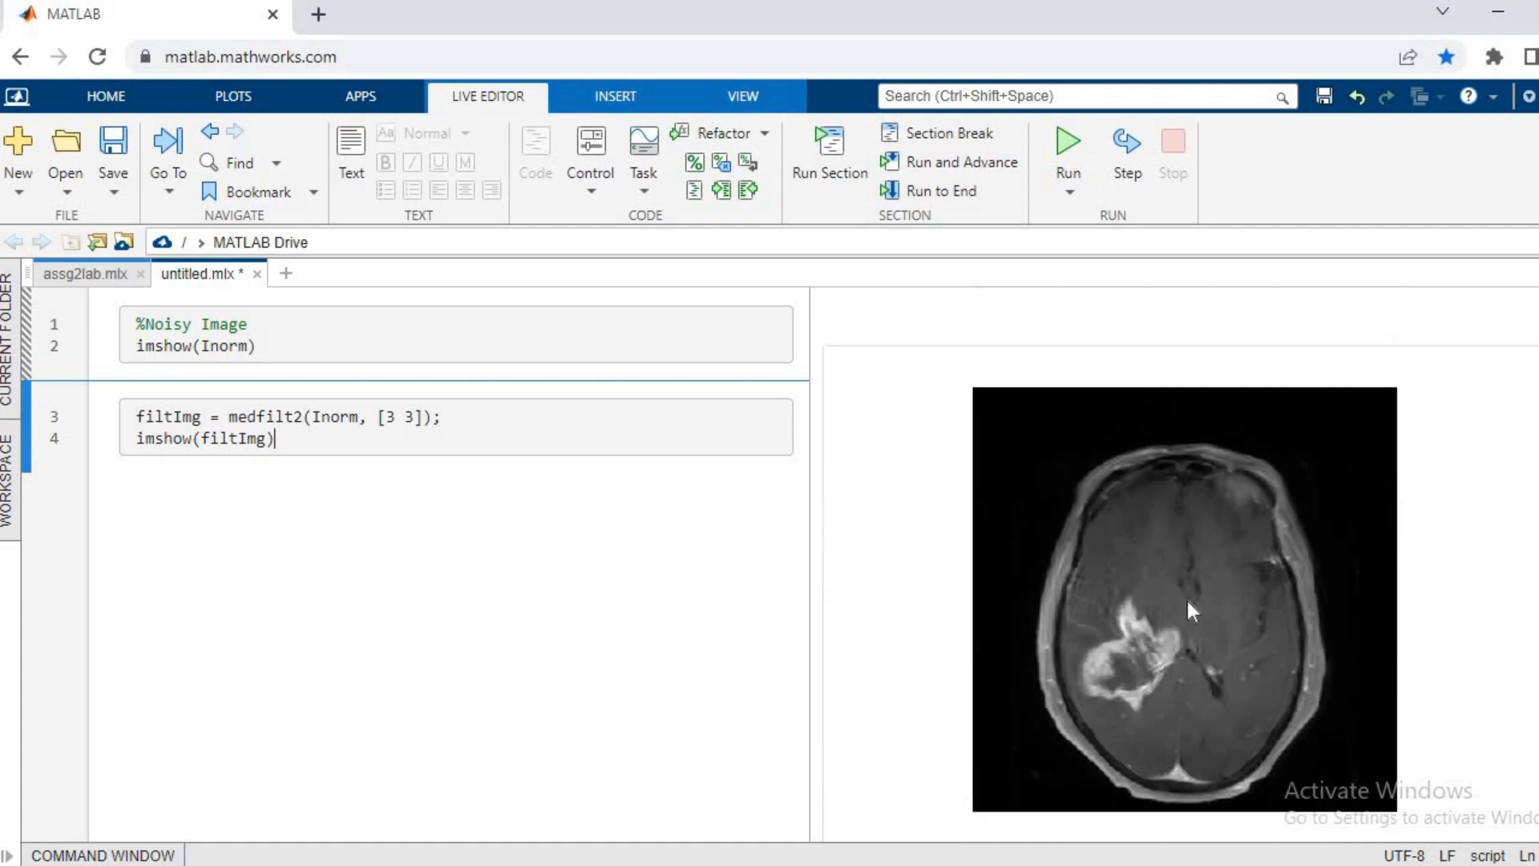
pyautogui.moveTo(1059, 398)
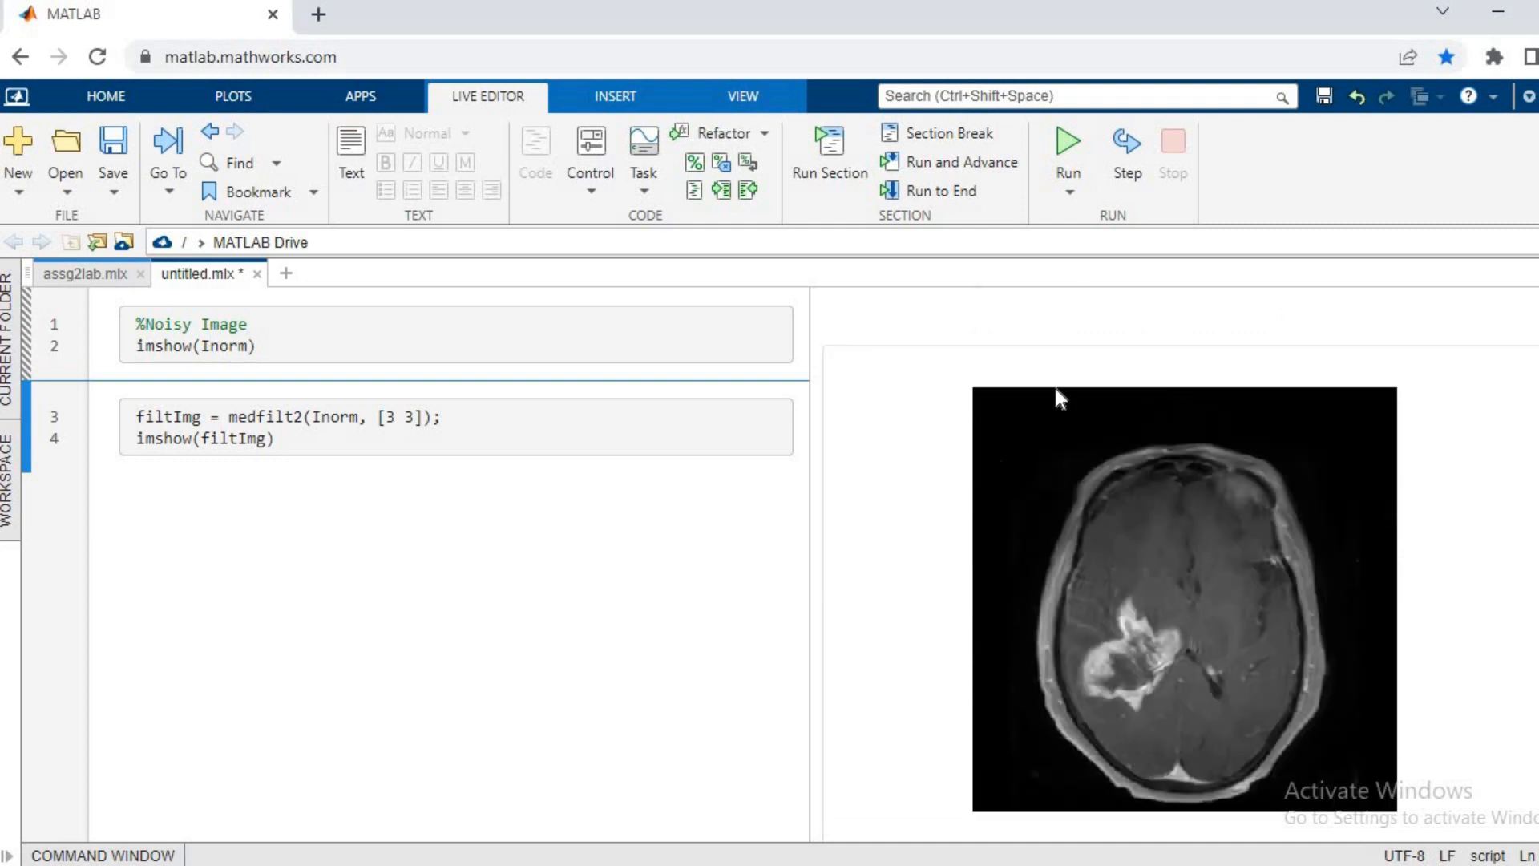